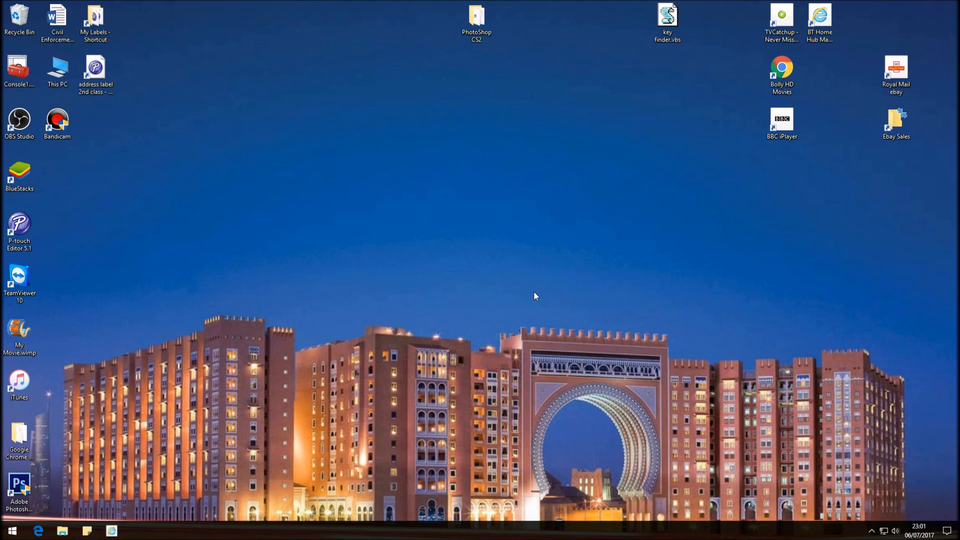
pyautogui.moveTo(400, 324)
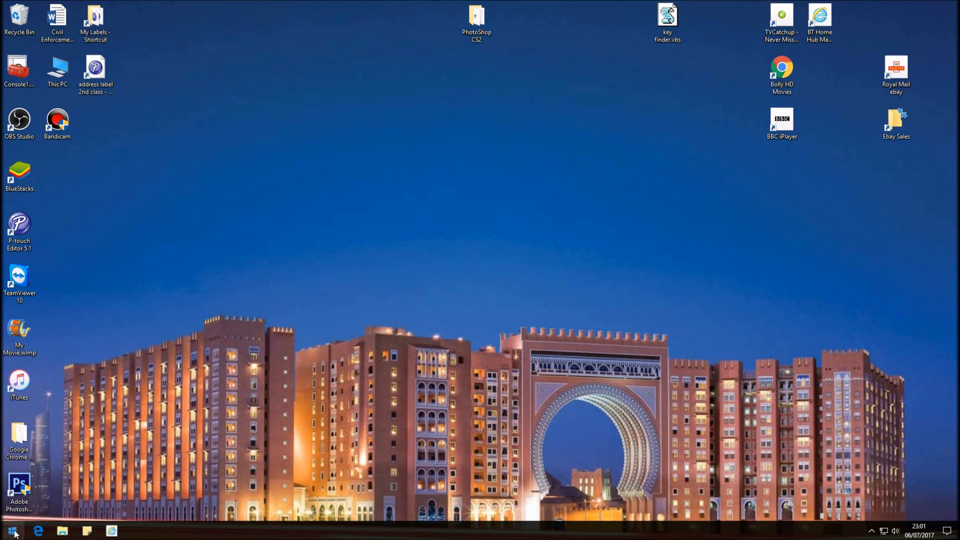
# Step: Open the Windows Start menu from the taskbar
pyautogui.click(12, 529)
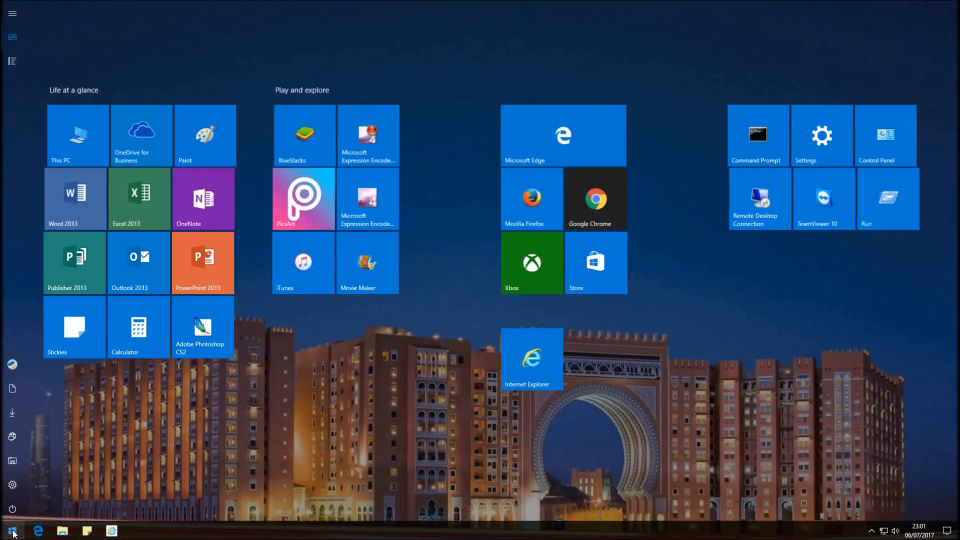
# Step: Run ipconfig in Command Prompt to find gateway 192.168.1.254, then launch Internet Explorer
pyautogui.click(758, 135)
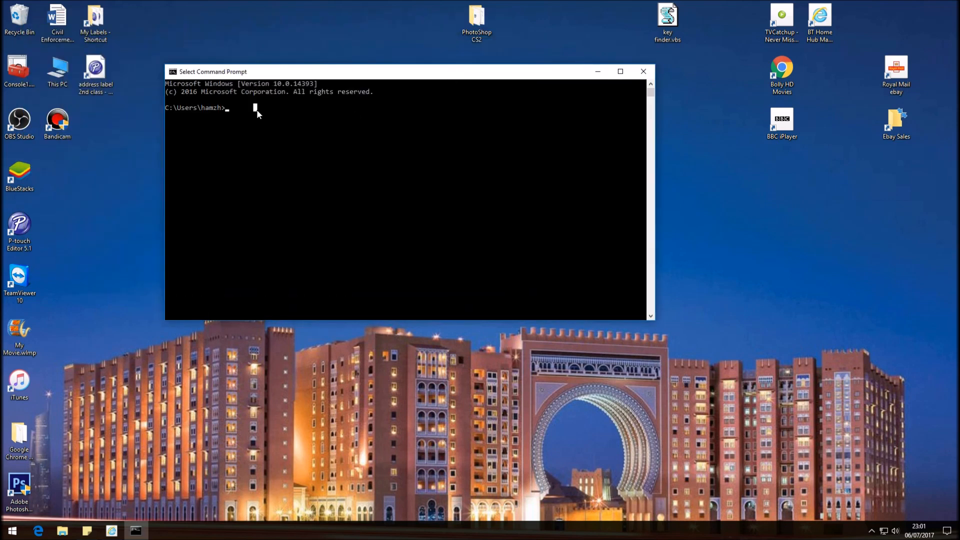
pyautogui.write('ipconfog')
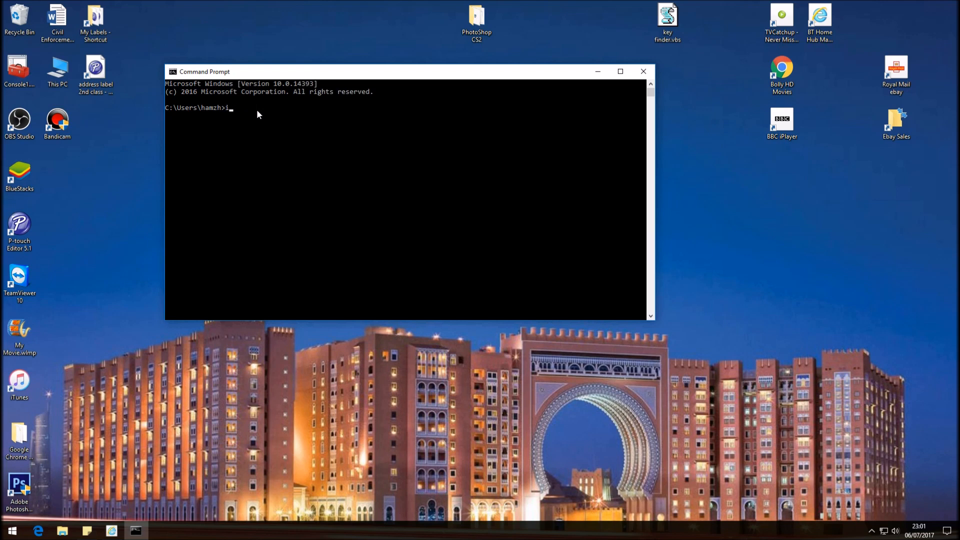
pyautogui.write('pconfig')
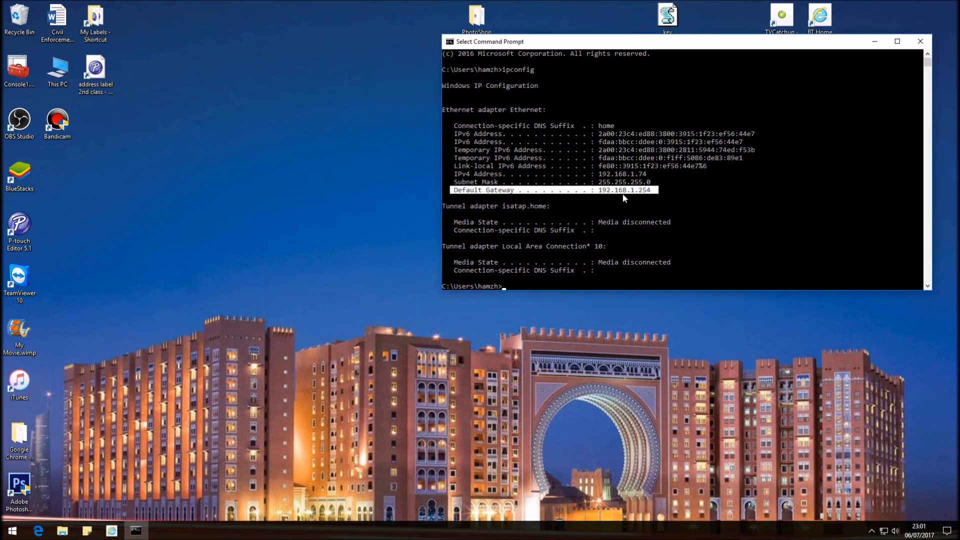
pyautogui.click(12, 530)
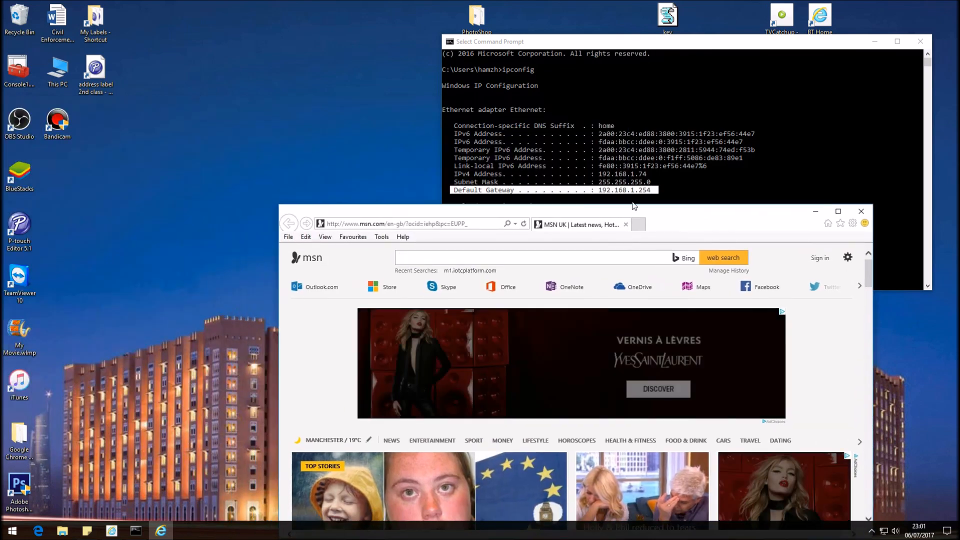
# Step: Browse to 192.168.1.254 and maximise the Internet Explorer window
pyautogui.click(416, 224)
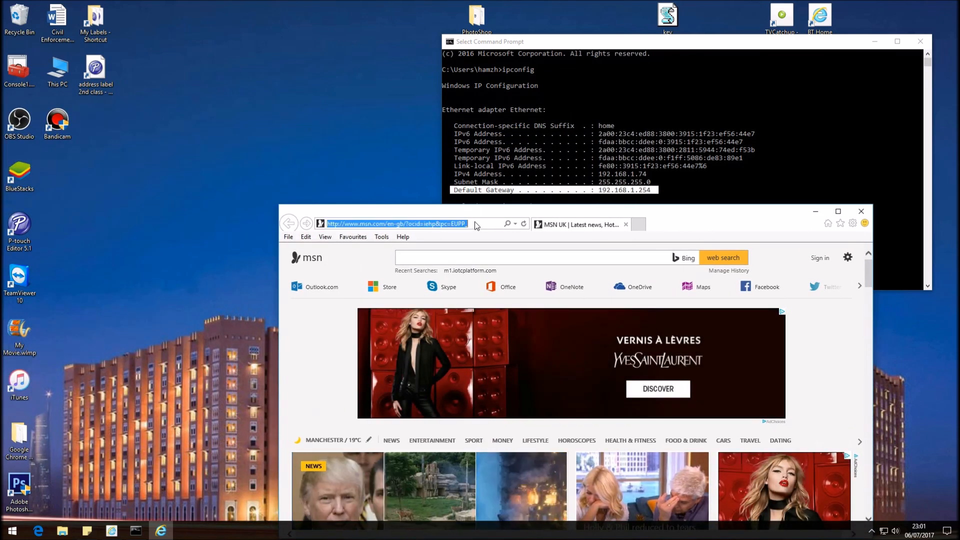
pyautogui.write('192.168.1.254/0000013200/gui/#/main/')
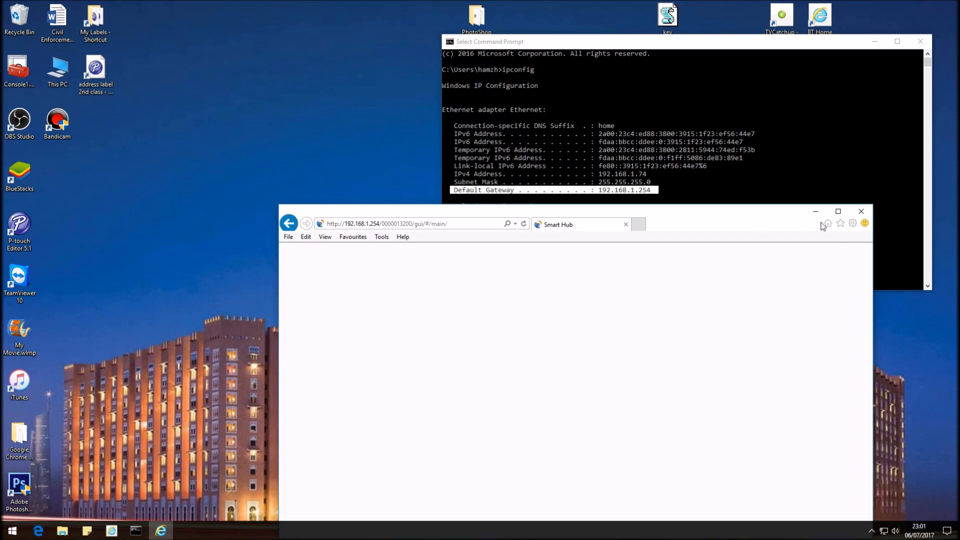
pyautogui.click(839, 211)
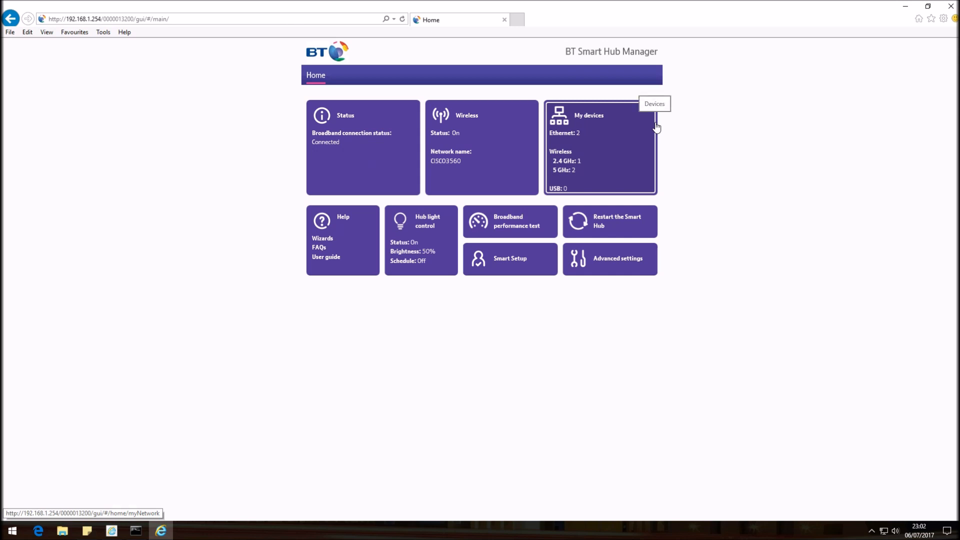
pyautogui.moveTo(581, 175)
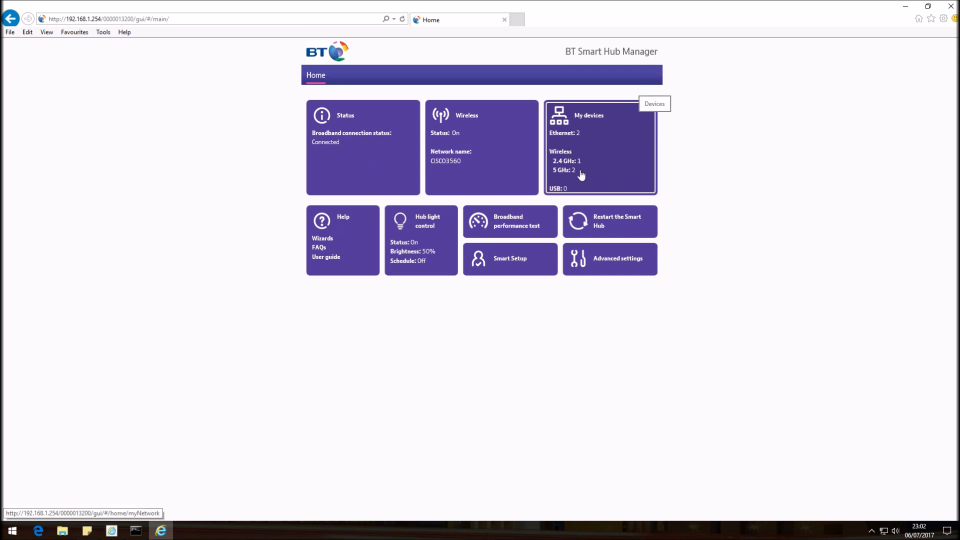
pyautogui.moveTo(600, 156)
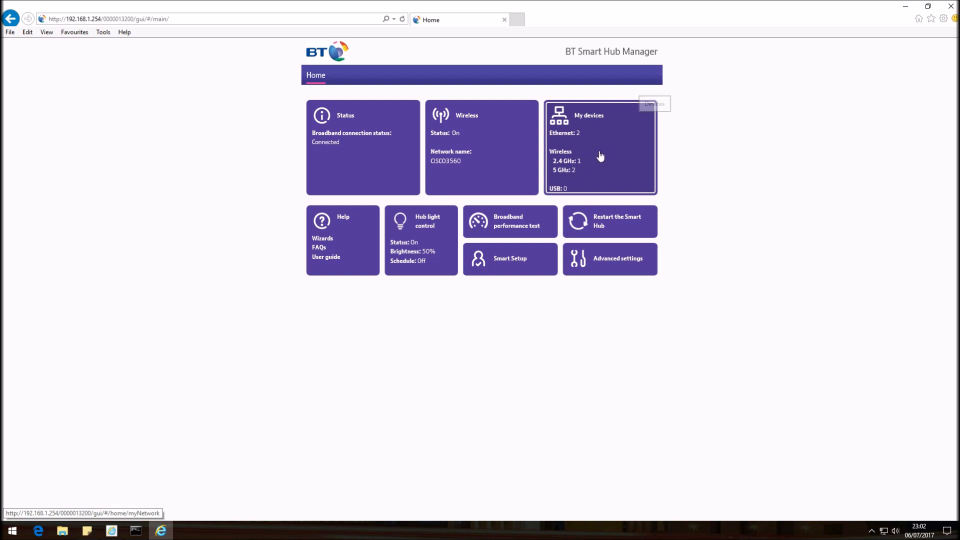
# Step: Open the My network list of connected devices
pyautogui.click(600, 155)
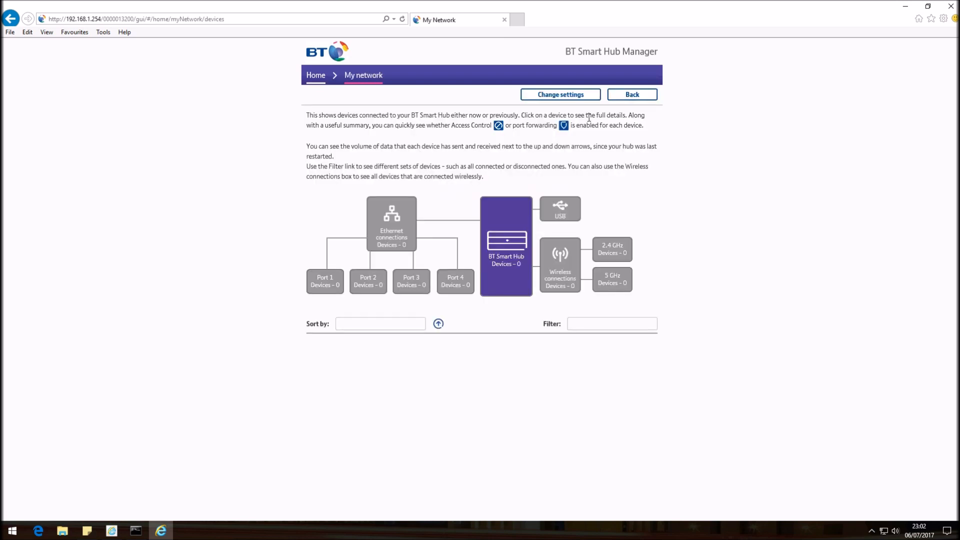
pyautogui.moveTo(531, 377)
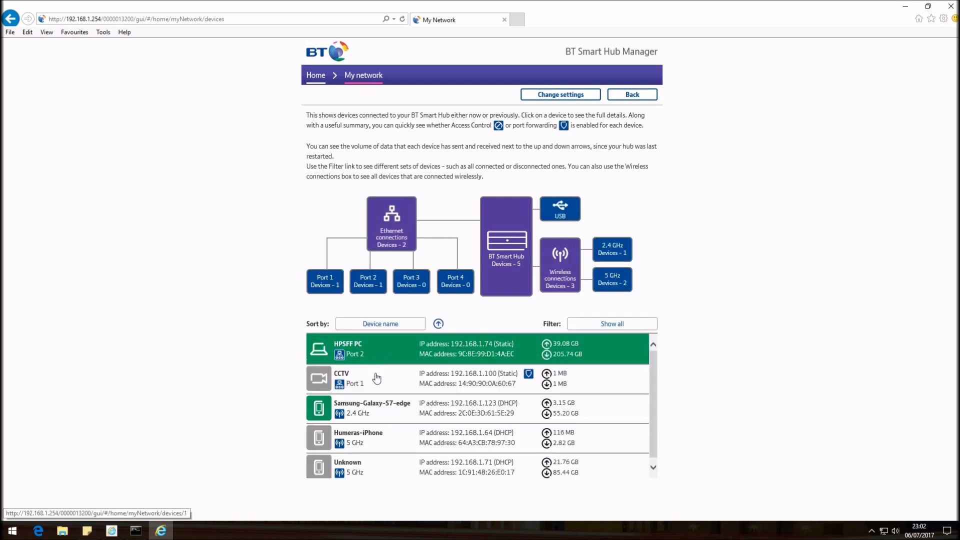
pyautogui.moveTo(388, 357)
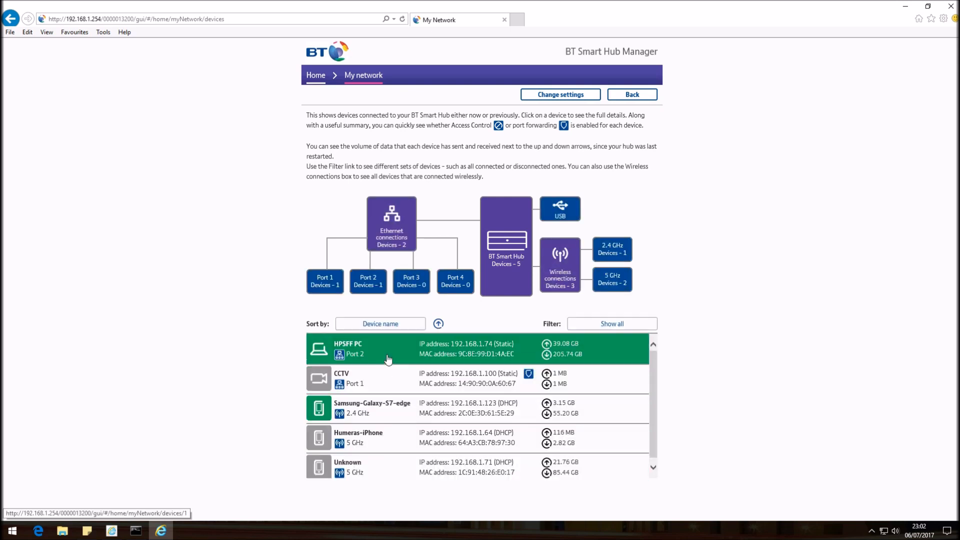
pyautogui.moveTo(368, 358)
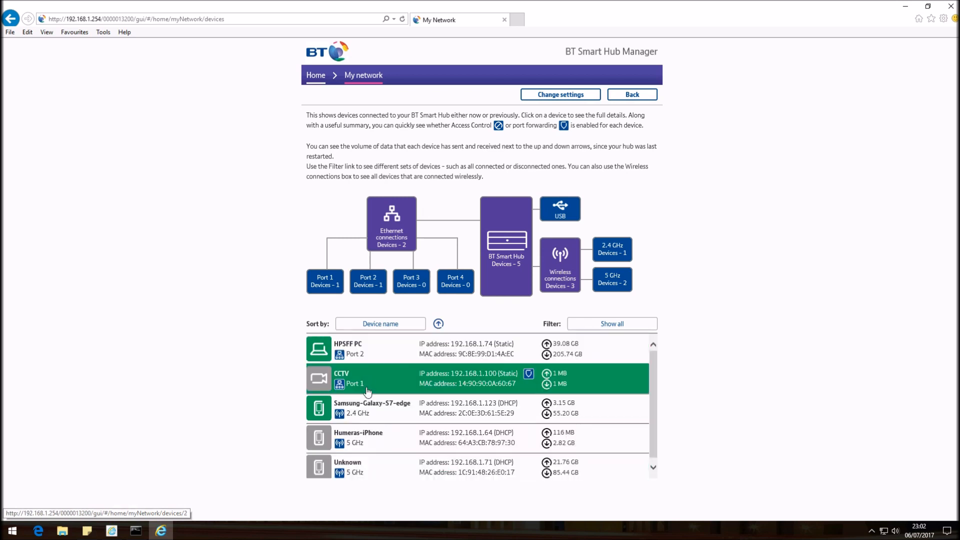
pyautogui.moveTo(363, 359)
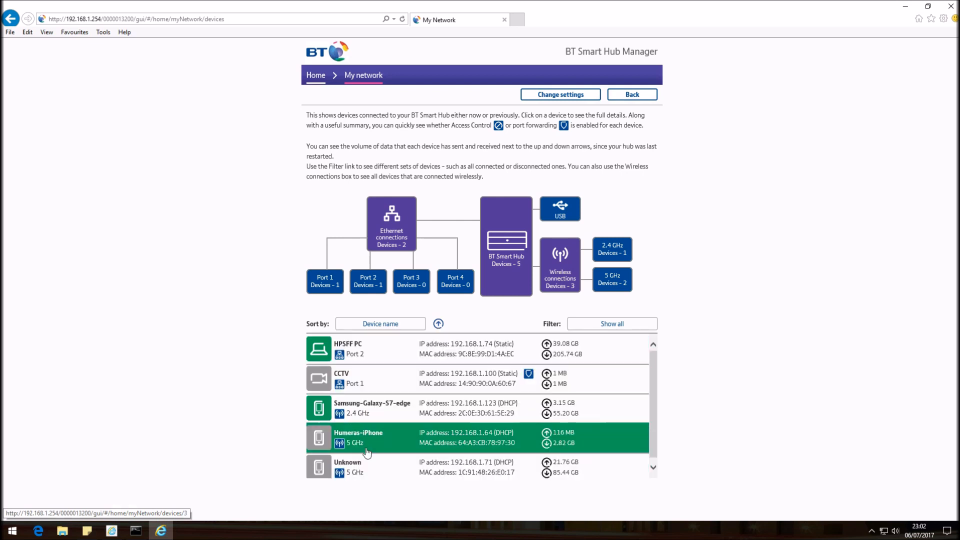
pyautogui.moveTo(389, 478)
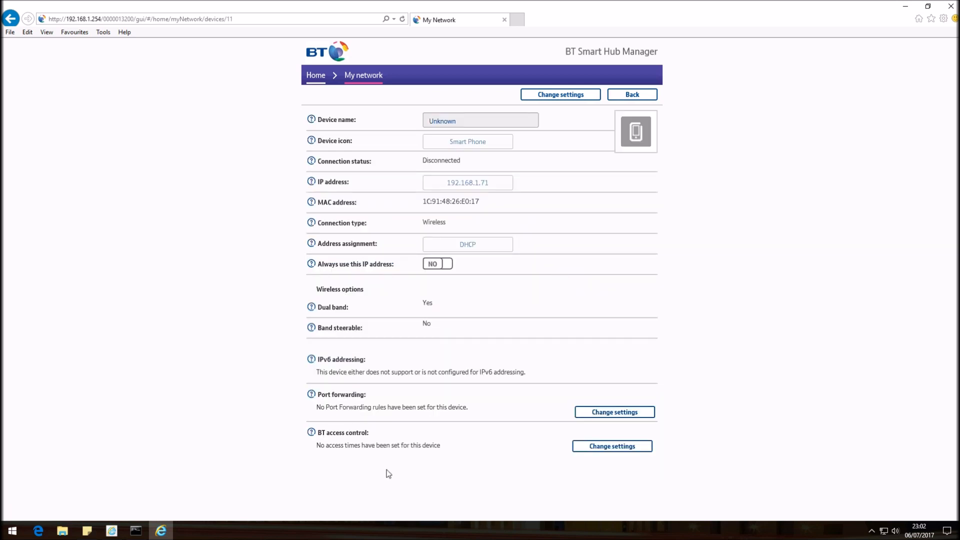
pyautogui.moveTo(425, 374)
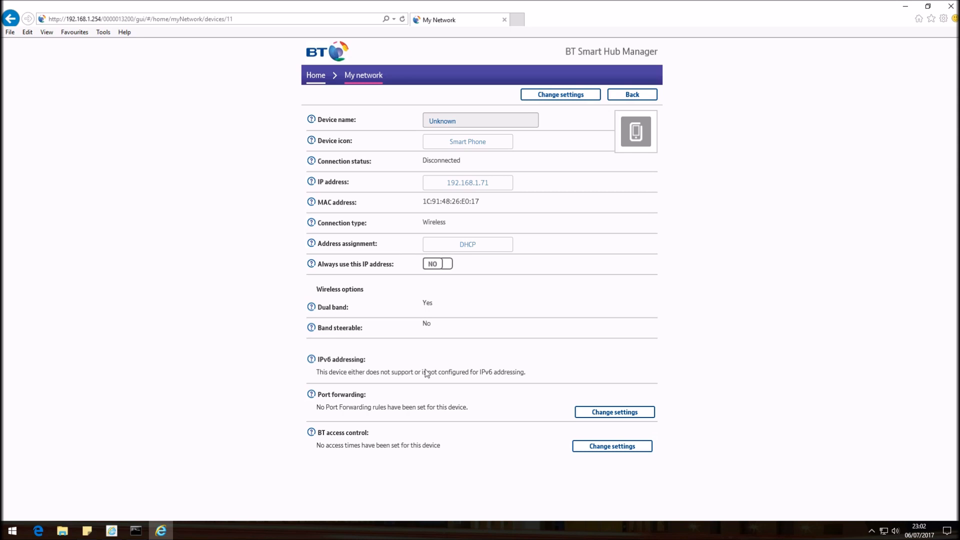
pyautogui.moveTo(553, 144)
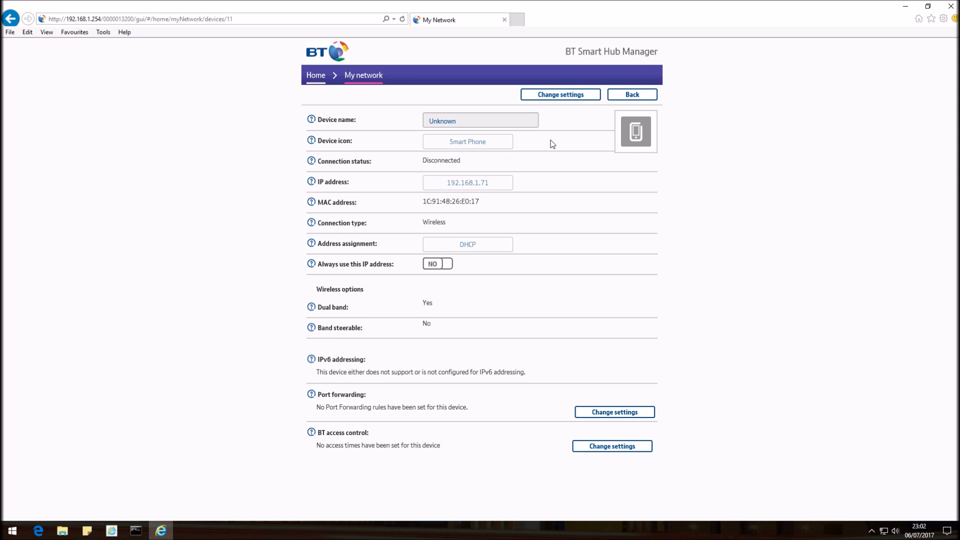
pyautogui.moveTo(557, 96)
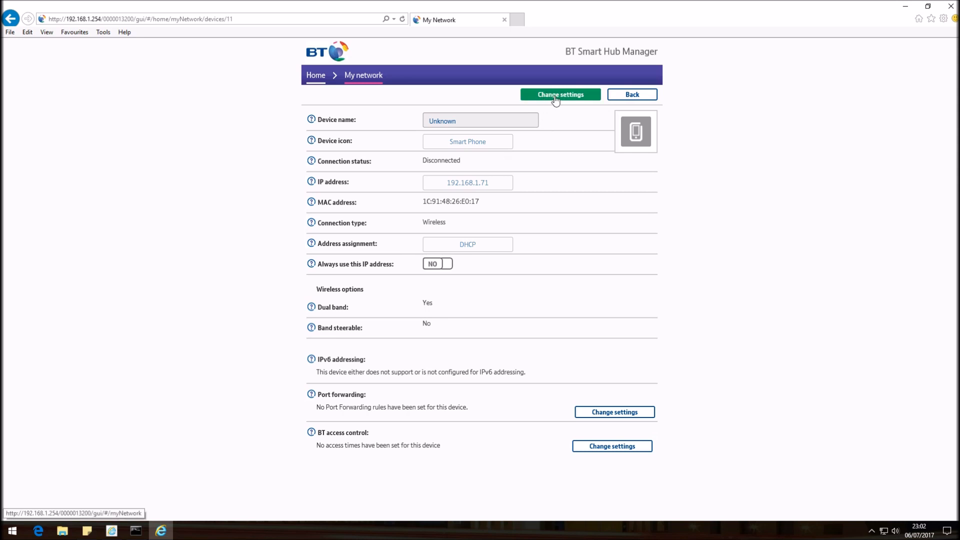
# Step: Choose Change settings and select the Unknown device for editing
pyautogui.click(560, 94)
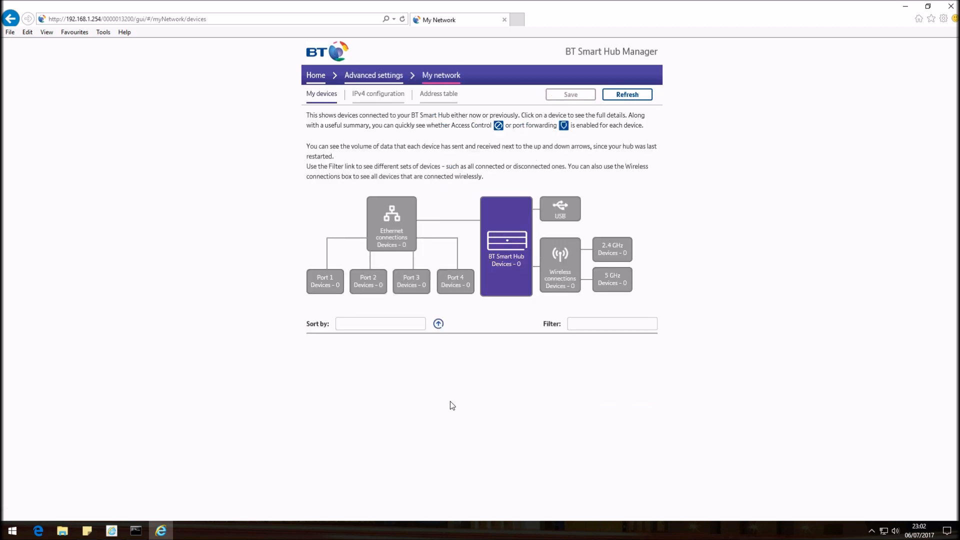
pyautogui.click(628, 94)
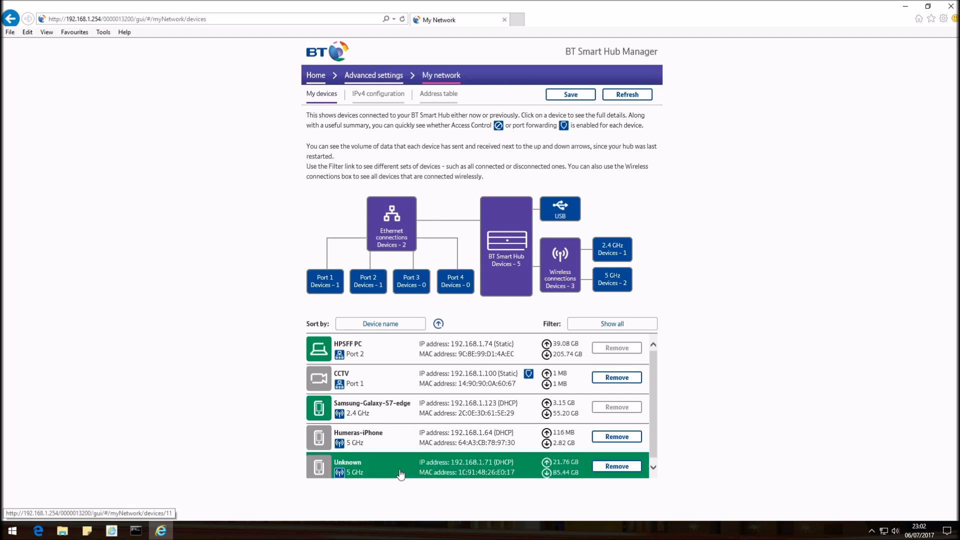
pyautogui.moveTo(418, 477)
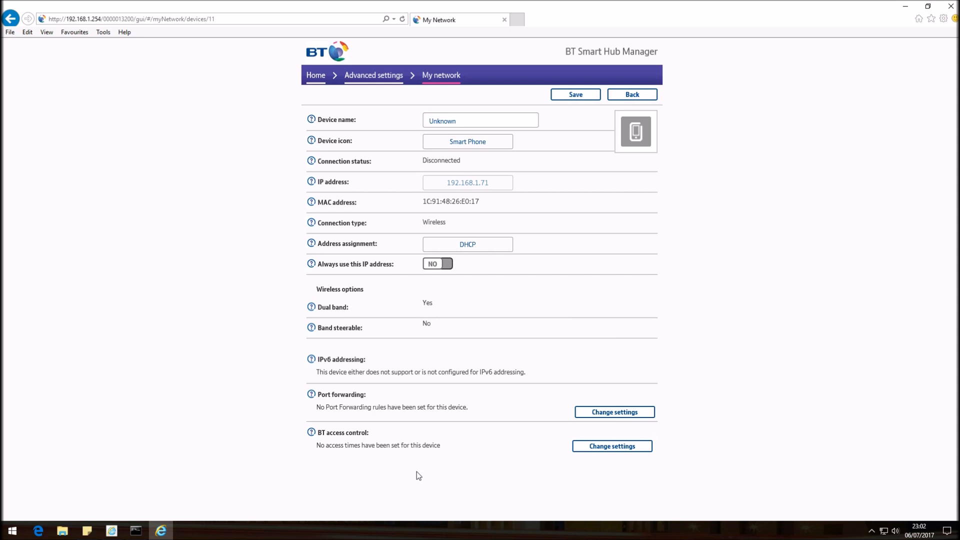
pyautogui.moveTo(476, 328)
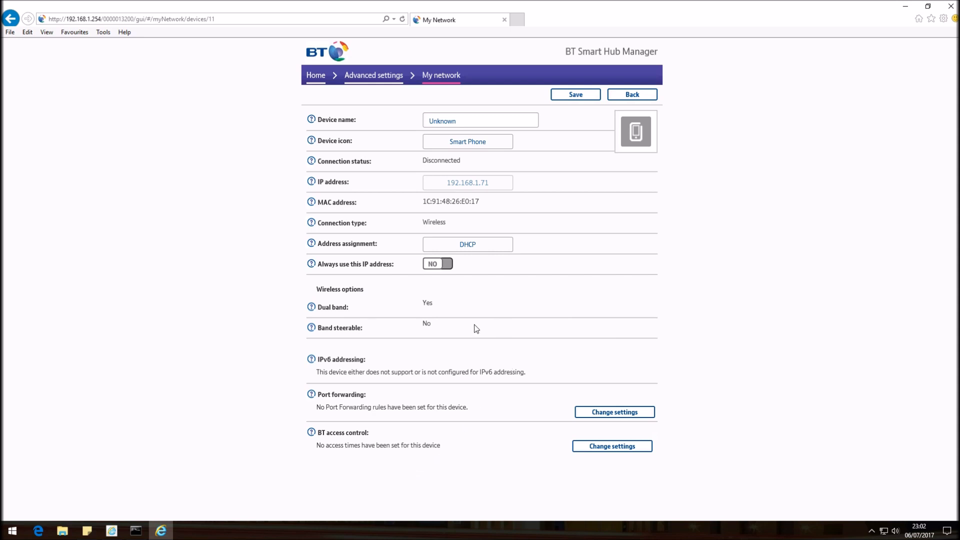
pyautogui.moveTo(476, 286)
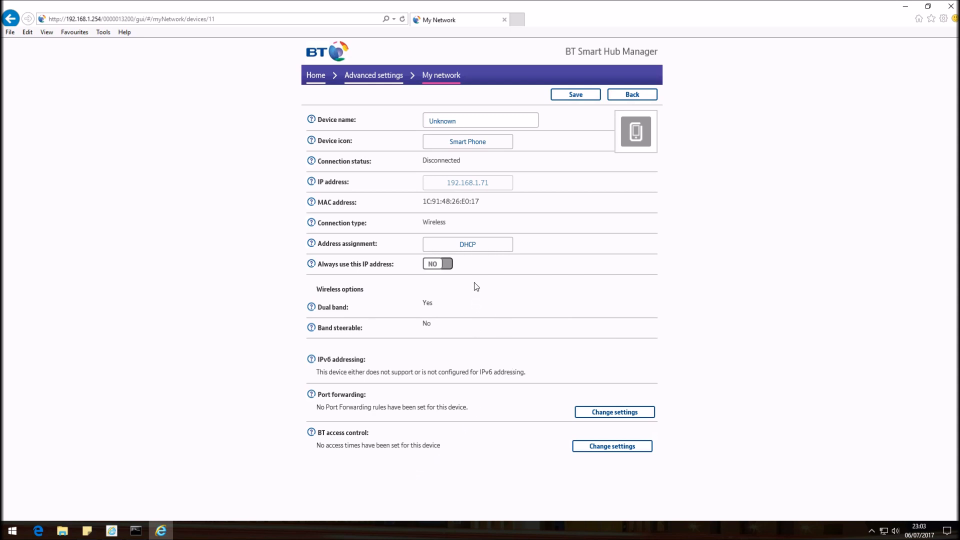
# Step: Turn on 'Always use this IP address' so 192.168.1.71 becomes Static
pyautogui.click(468, 244)
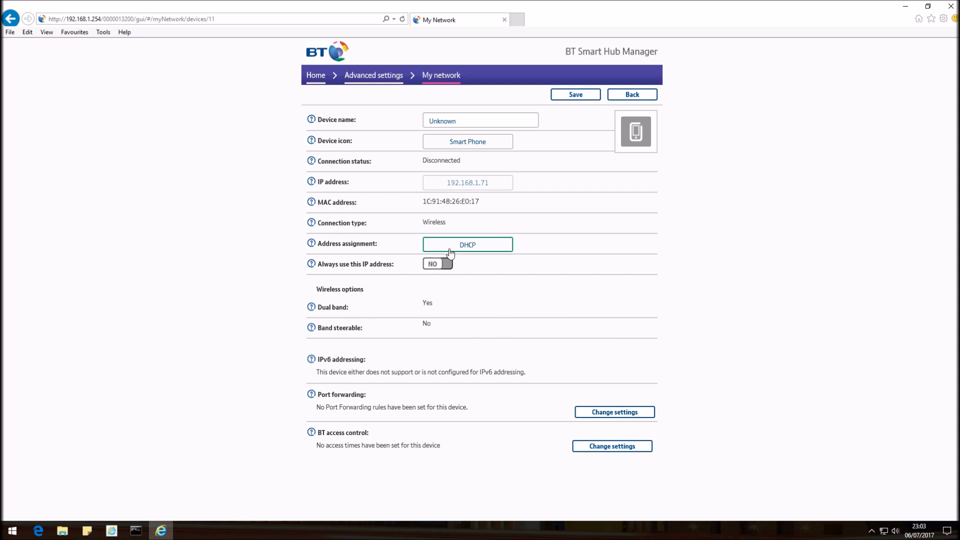
pyautogui.click(468, 244)
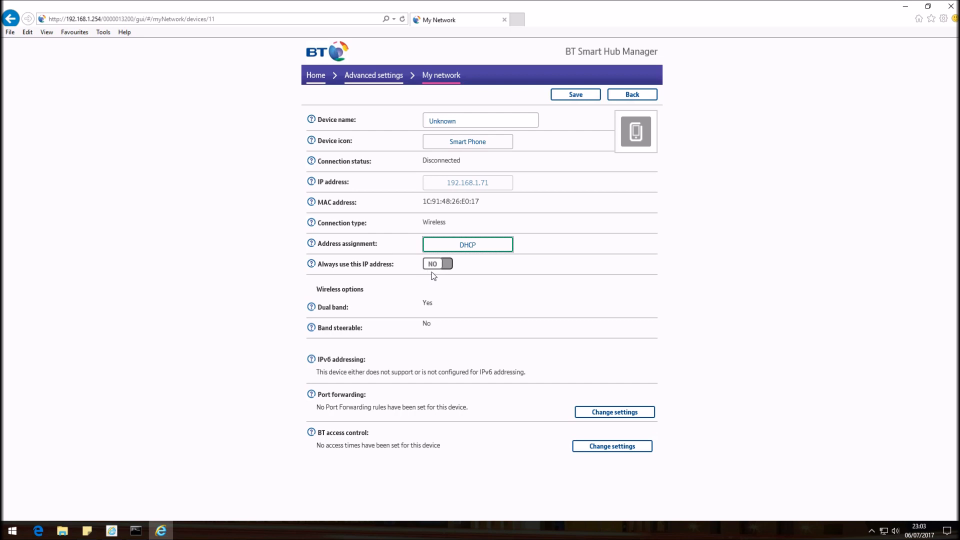
pyautogui.moveTo(427, 286)
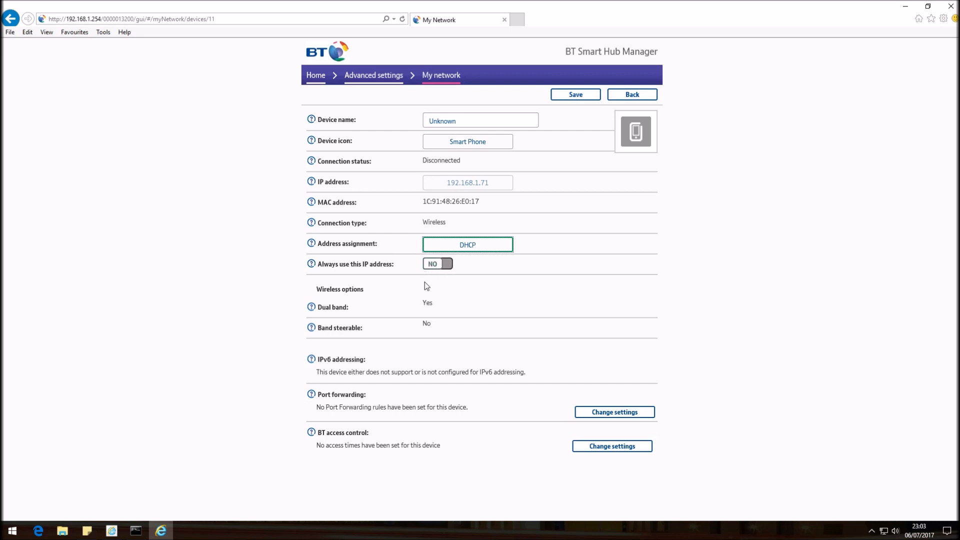
pyautogui.click(438, 264)
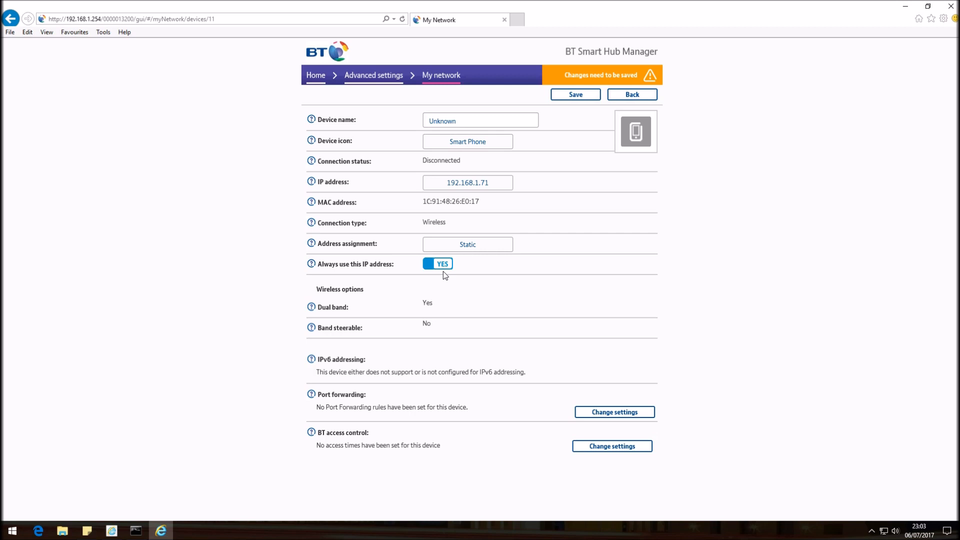
pyautogui.moveTo(580, 84)
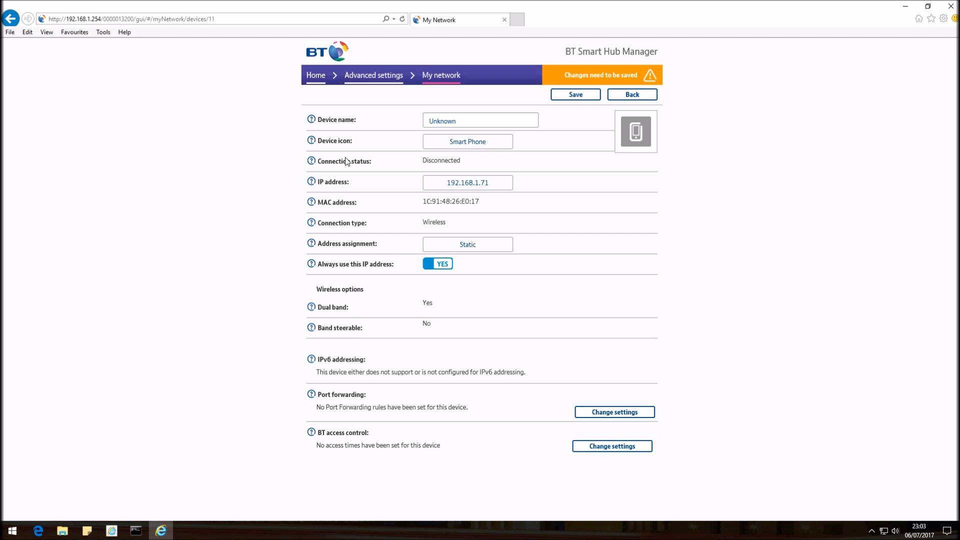
# Step: Replace the device name 'Unknown' with 'iPhone'
pyautogui.click(477, 120)
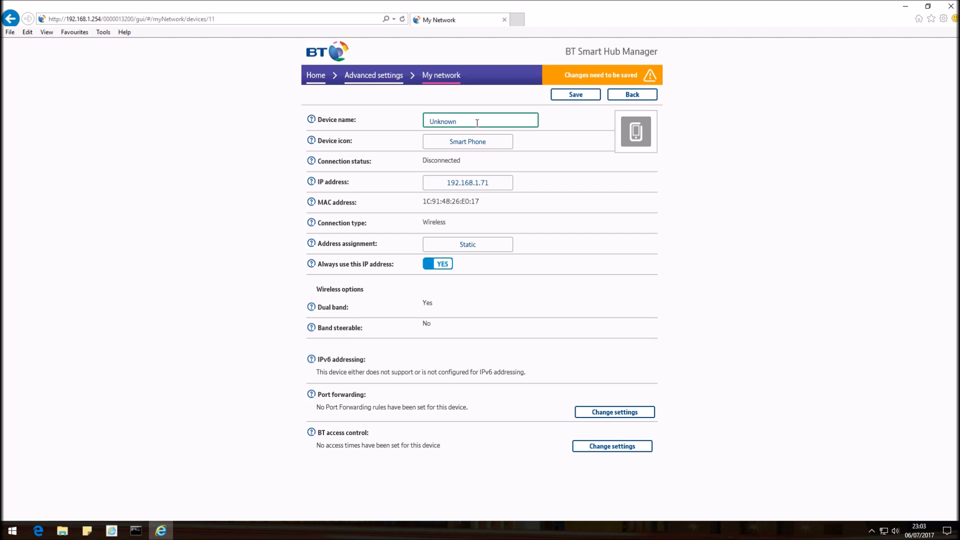
pyautogui.doubleClick(443, 121)
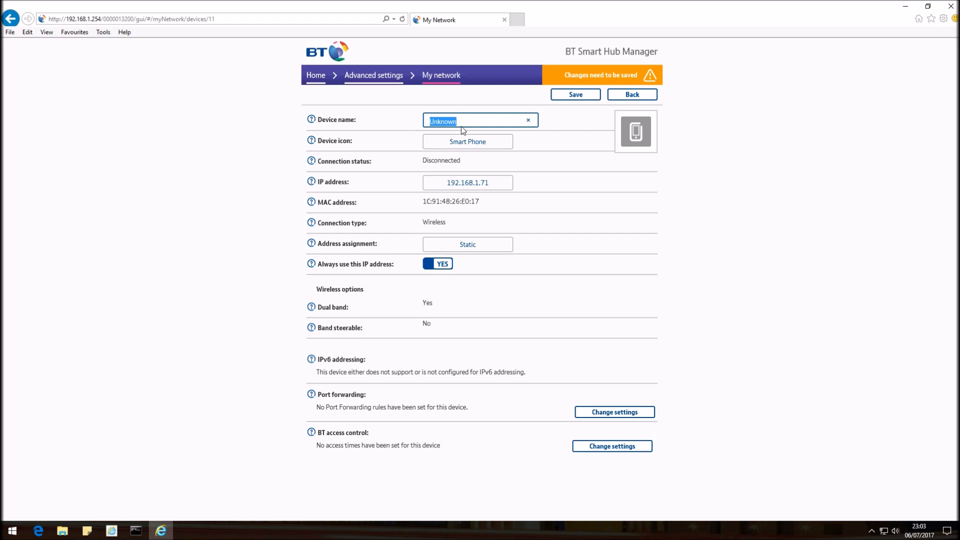
pyautogui.moveTo(458, 156)
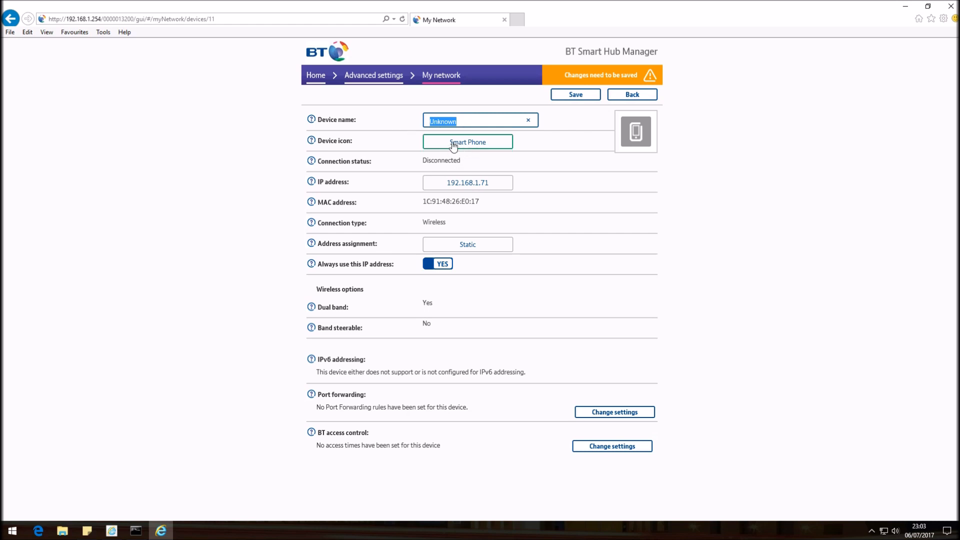
pyautogui.moveTo(380, 116)
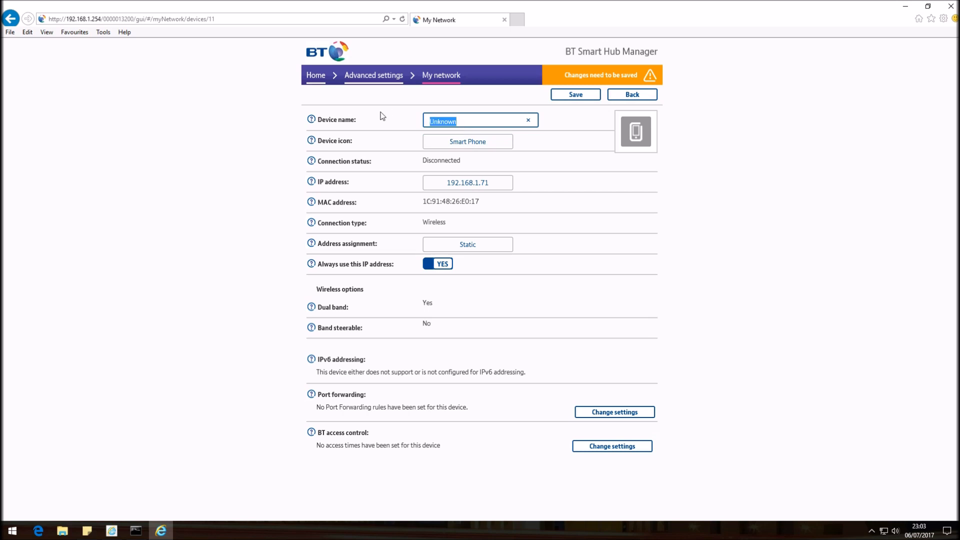
pyautogui.write('iPhone')
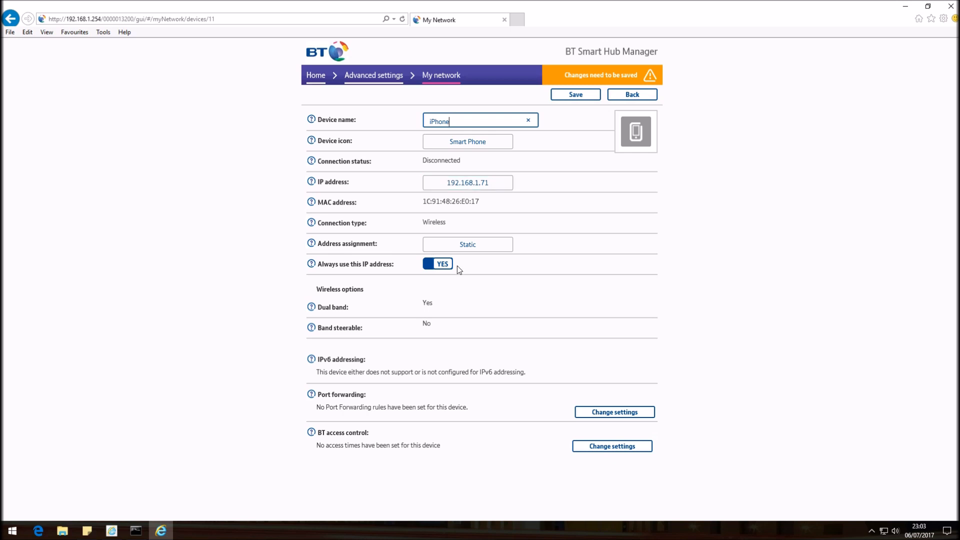
pyautogui.moveTo(586, 119)
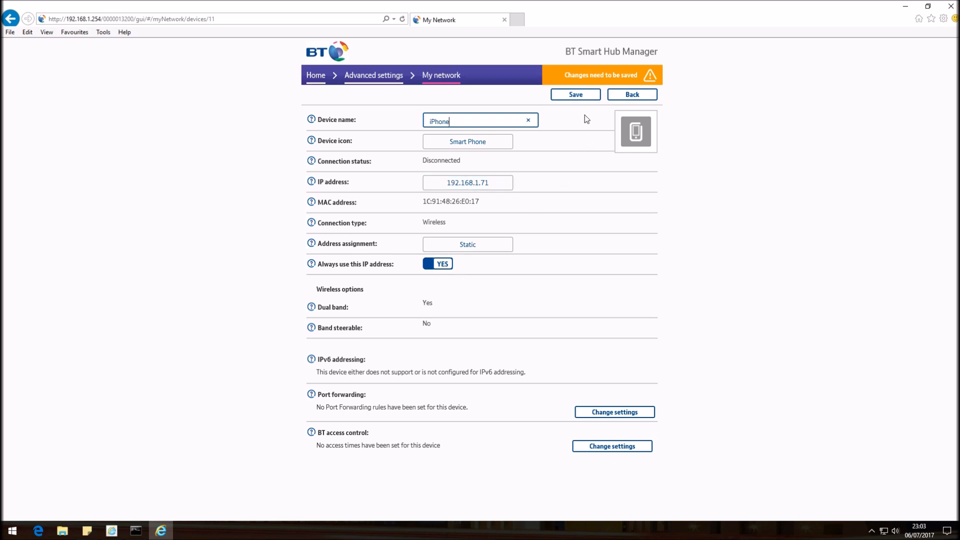
pyautogui.moveTo(535, 187)
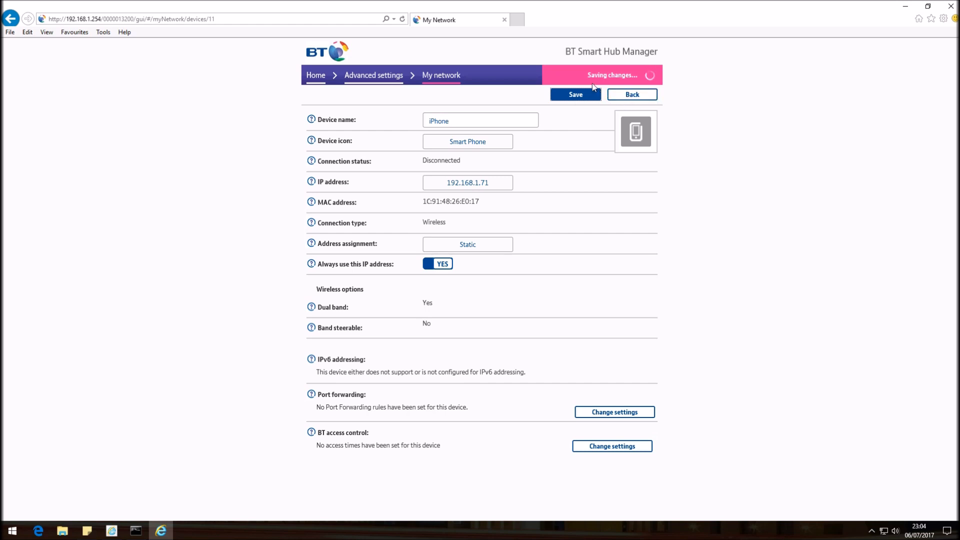
pyautogui.moveTo(729, 124)
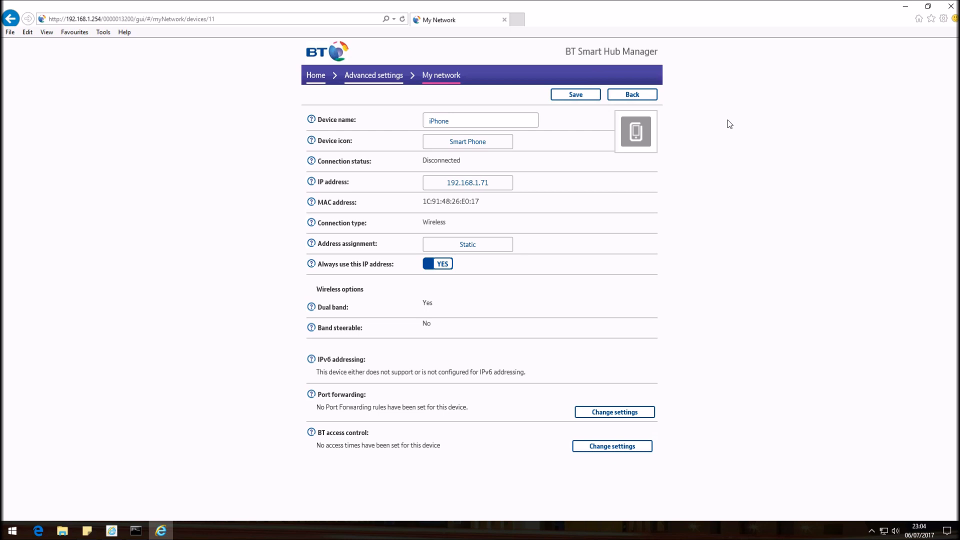
pyautogui.moveTo(931, 6)
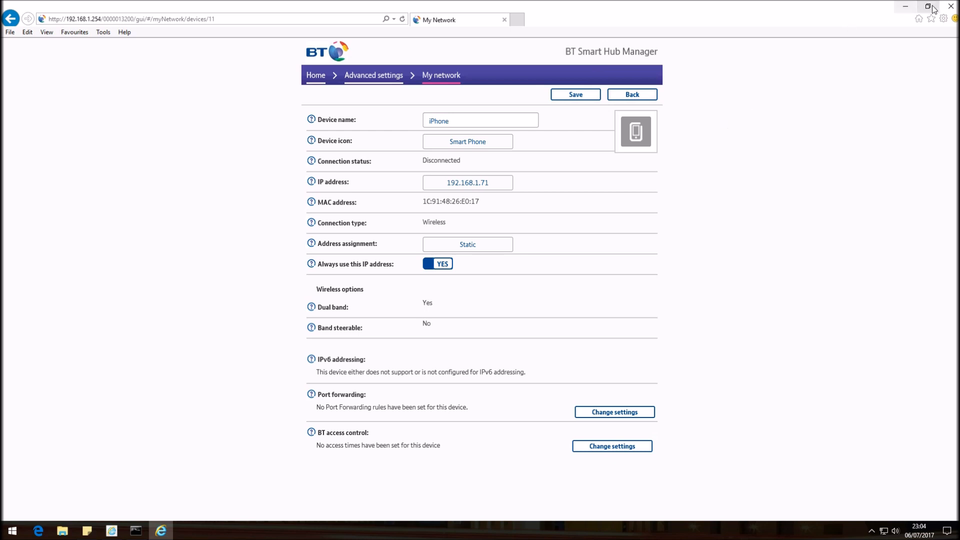